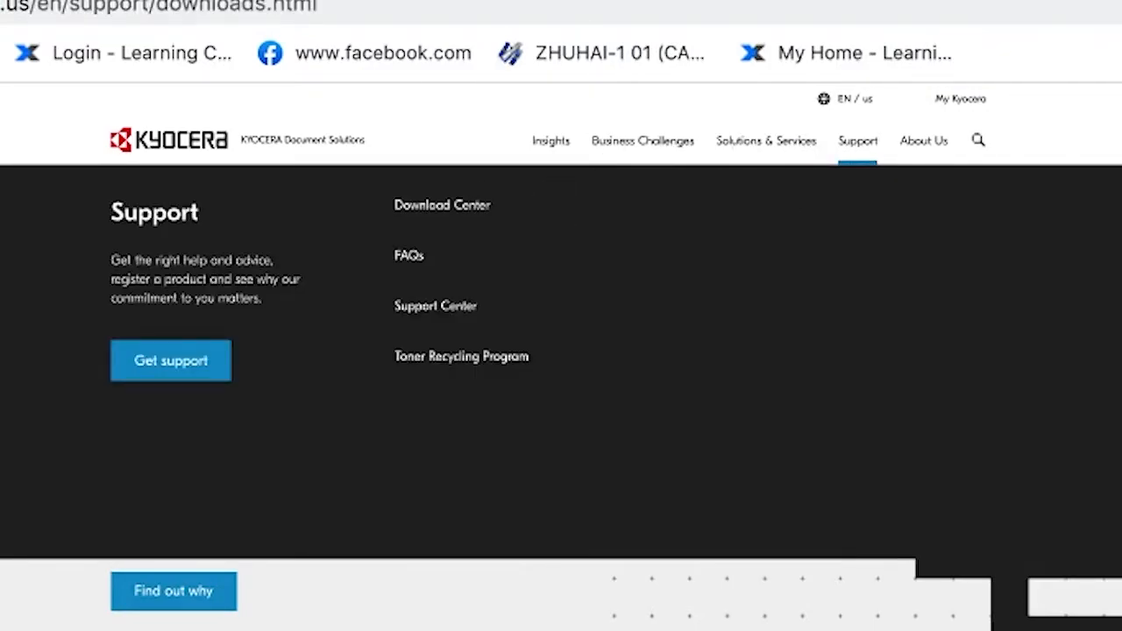
Find the ECOSYS M2040dn in Kyocera's Download Center and download its Mac Print Driver.
{"action": "left_click", "coordinate": [442, 204]}
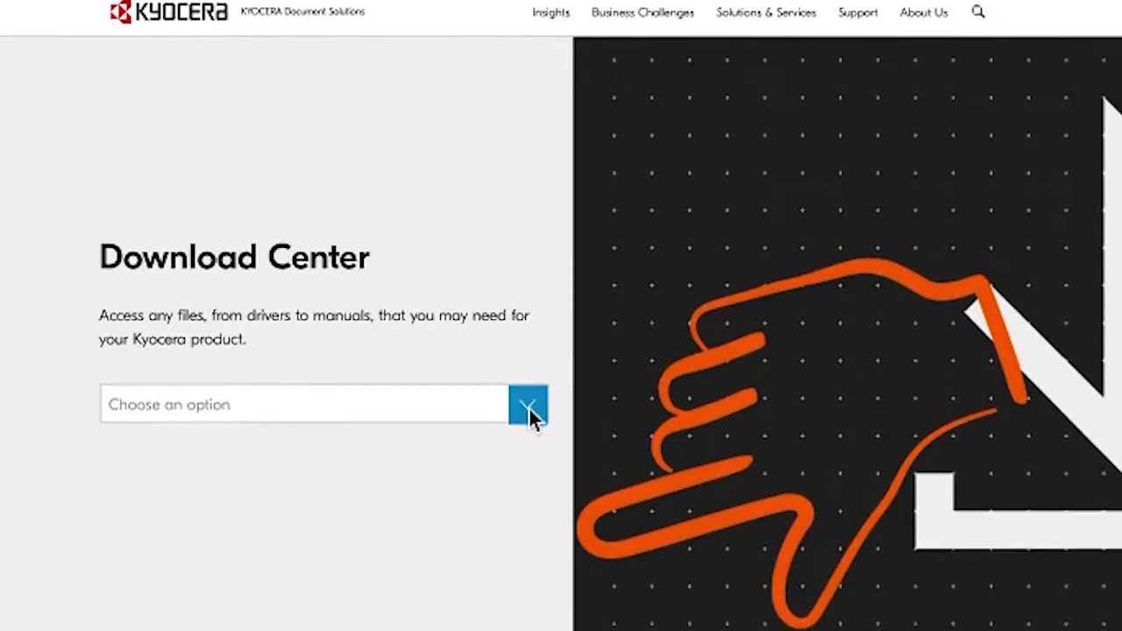
{"action": "left_click", "coordinate": [529, 411]}
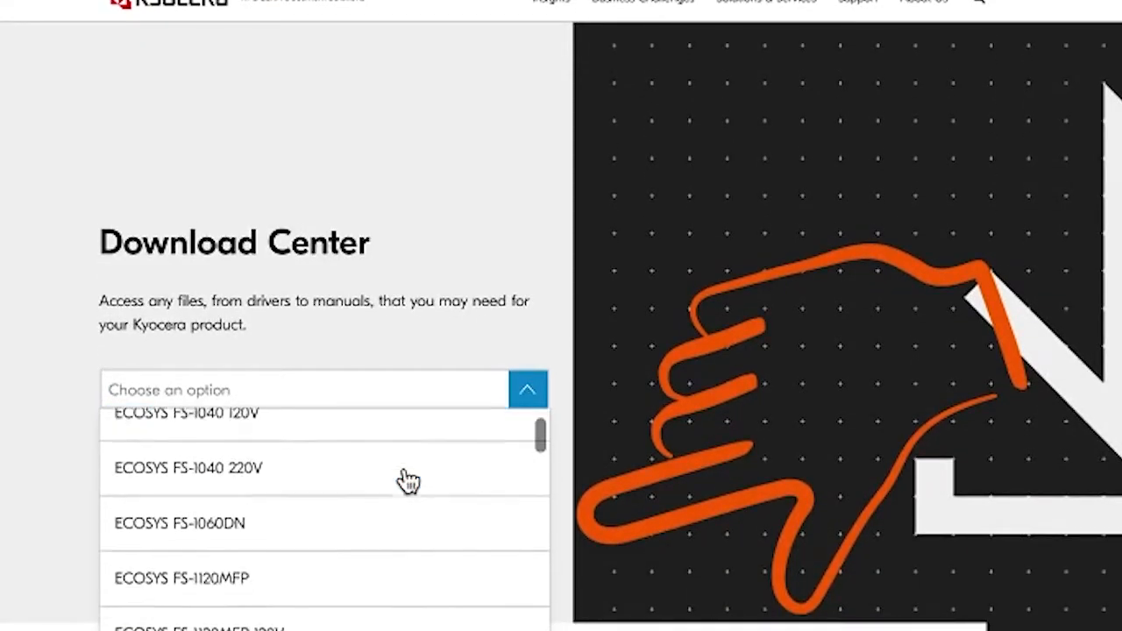
{"action": "type", "text": "m2040"}
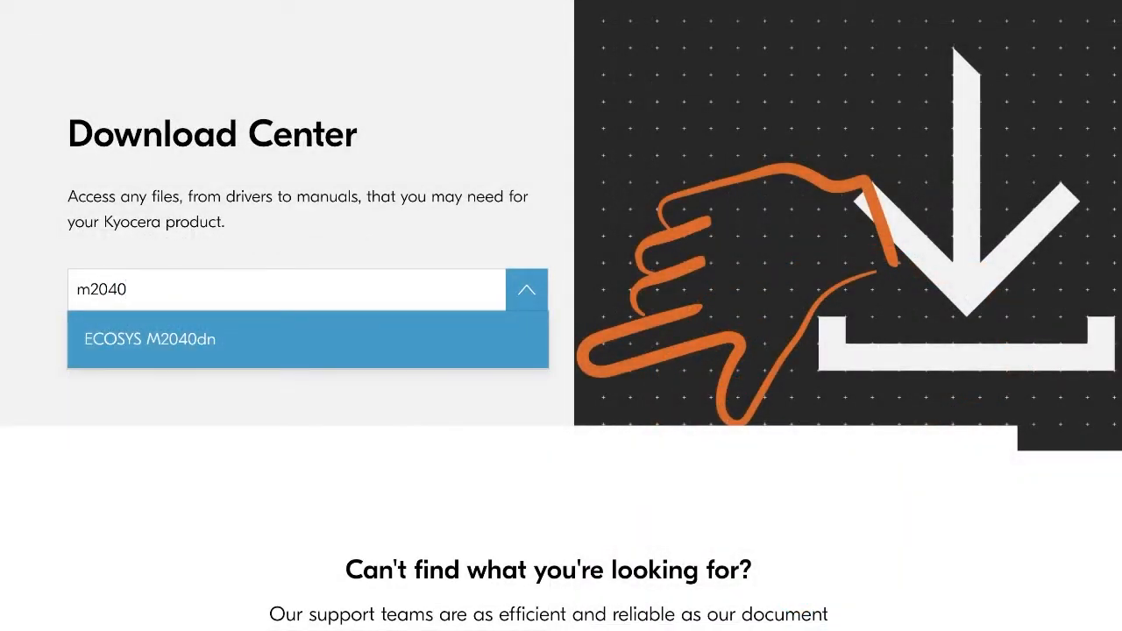
{"action": "left_click", "coordinate": [149, 338]}
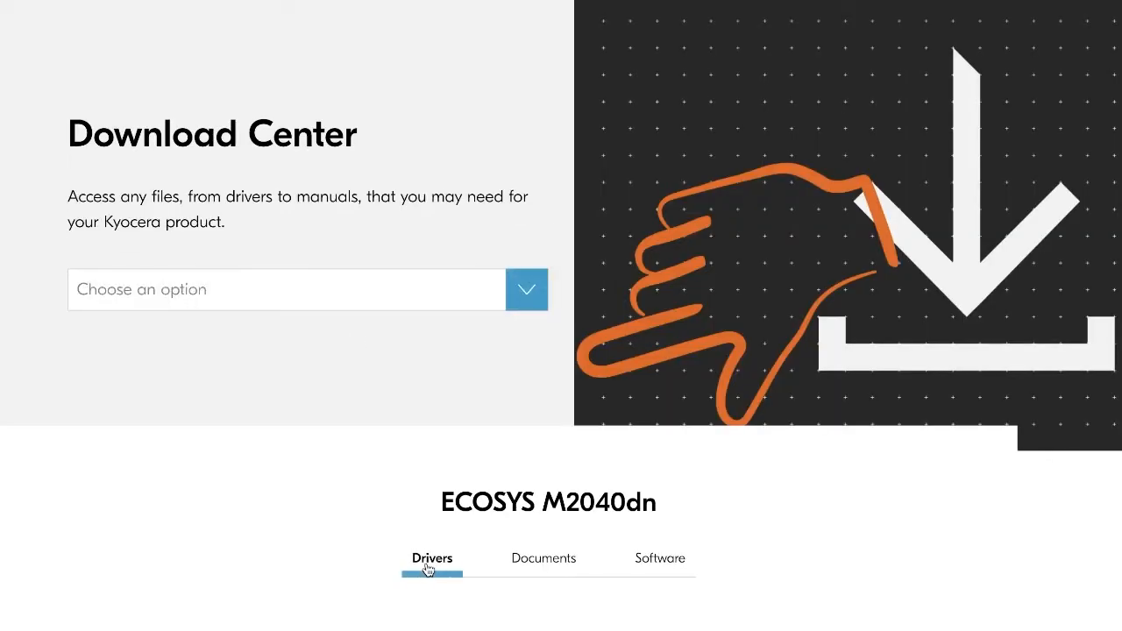
{"action": "scroll", "scroll_direction": "down", "scroll_amount": 3}
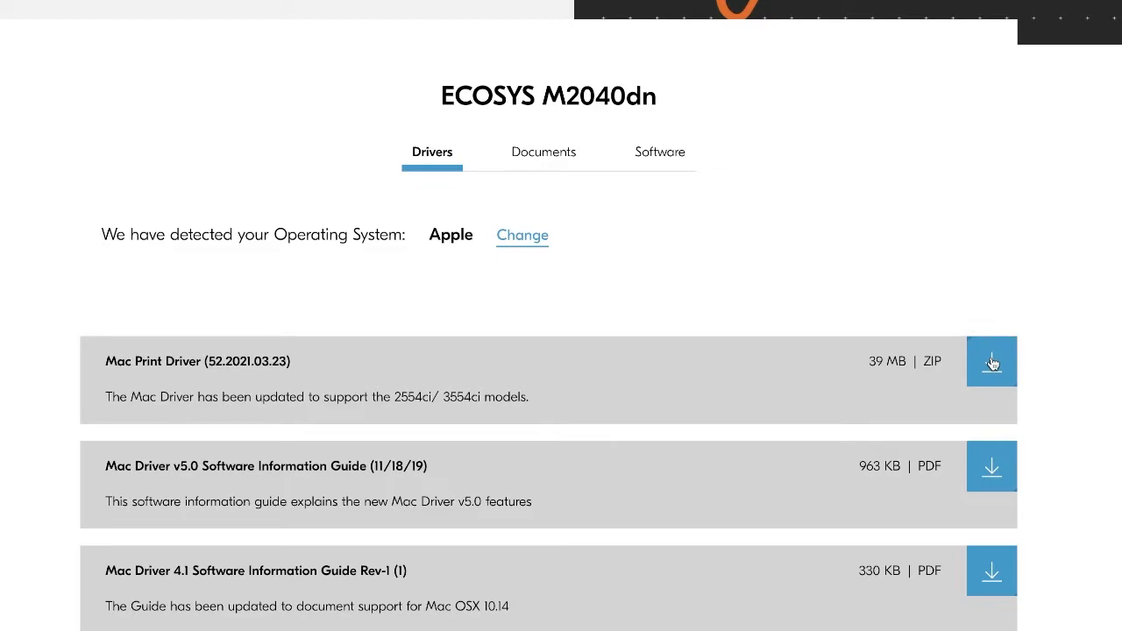
{"action": "left_click", "coordinate": [993, 362]}
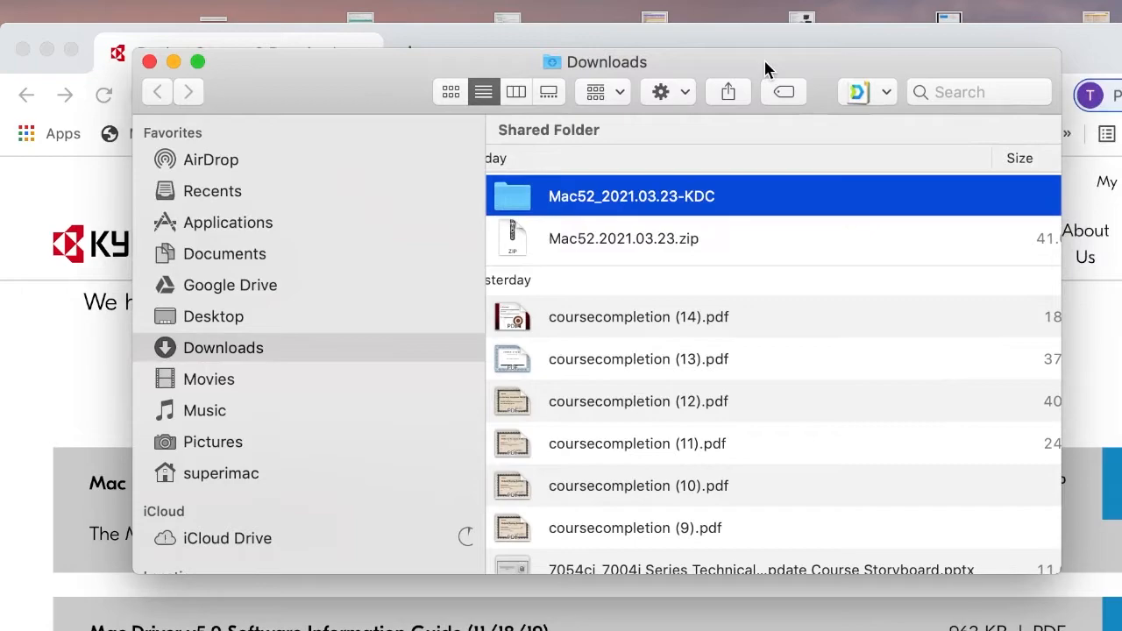
Mount the disk image from Mac52_2021.03.23-KDC and select the installer package.
{"action": "double_click", "coordinate": [631, 195]}
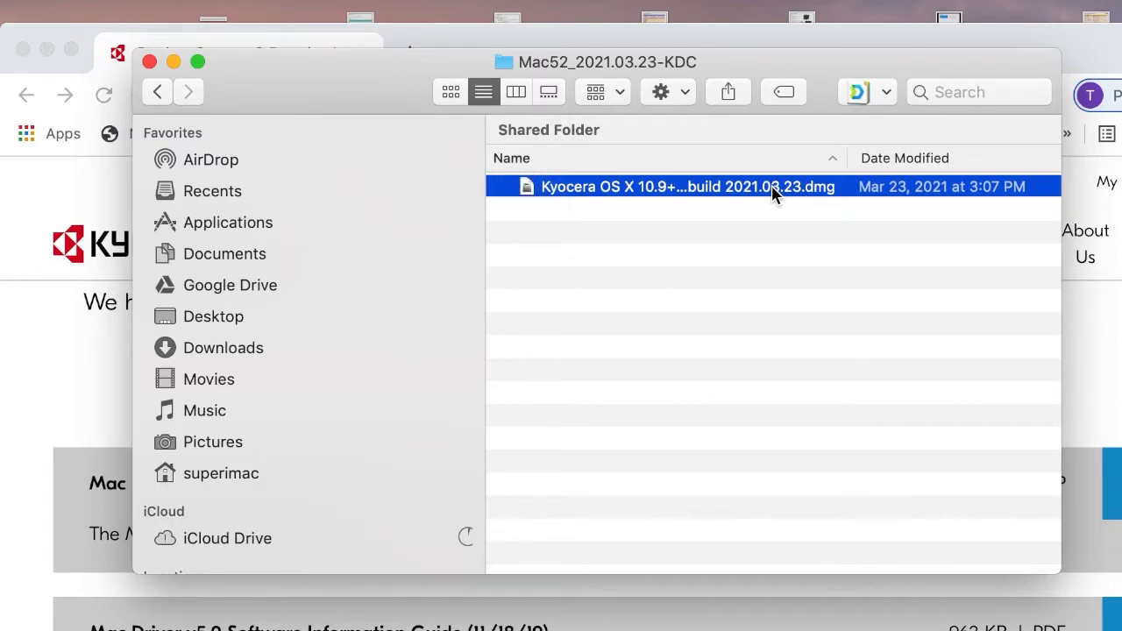
{"action": "double_click", "coordinate": [689, 187]}
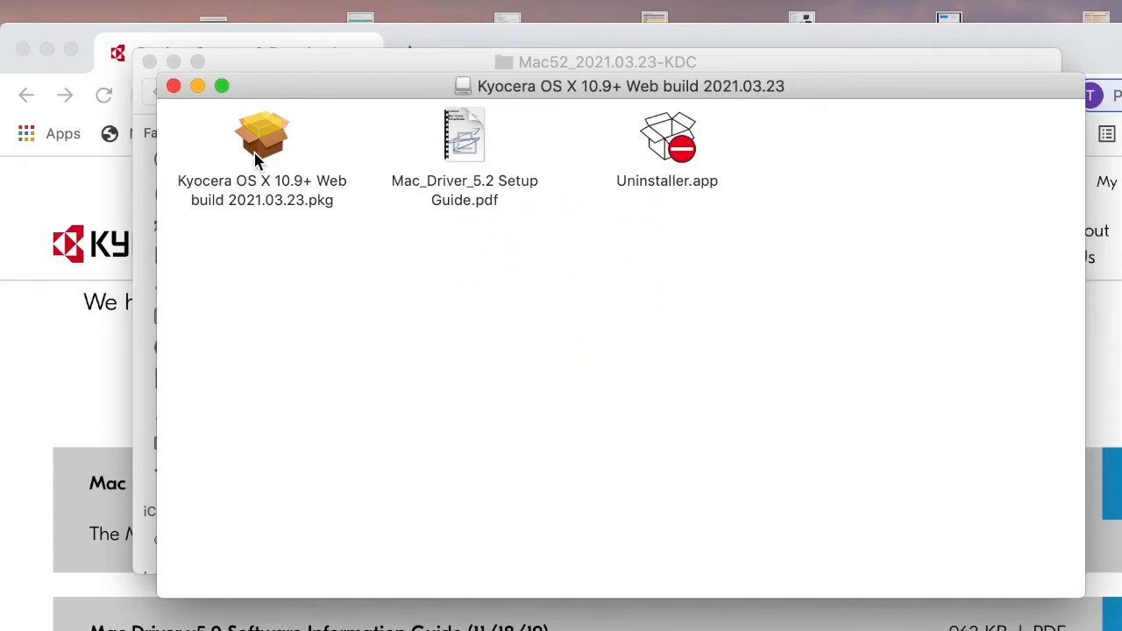
{"action": "left_click", "coordinate": [261, 141]}
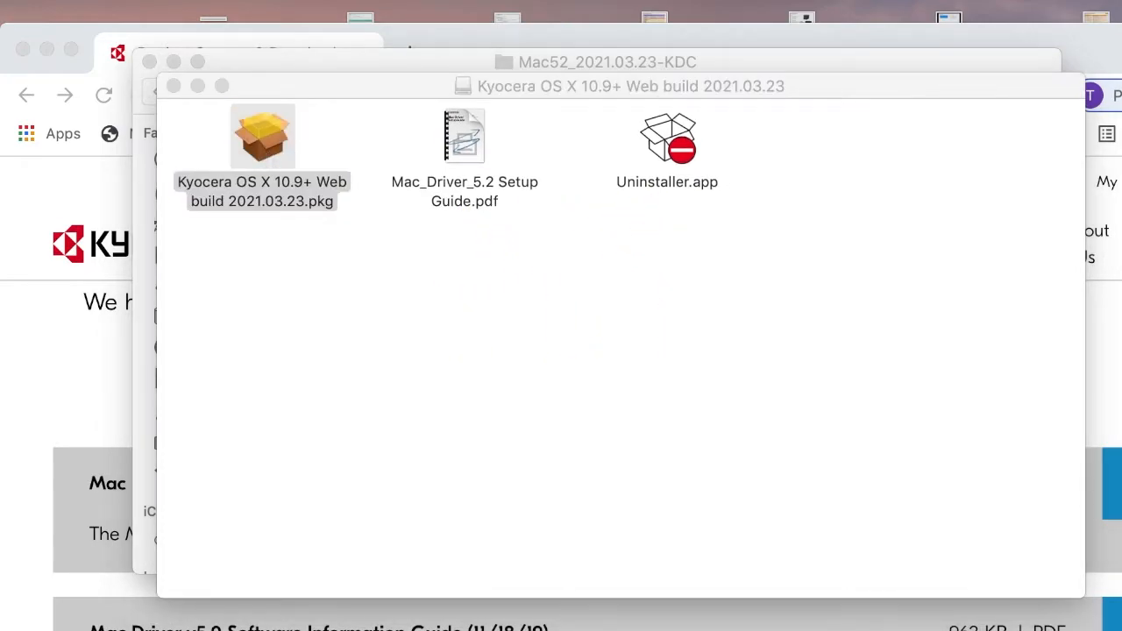
Launch the Kyocera installer, agree to the license, and start the standard install.
{"action": "double_click", "coordinate": [262, 136]}
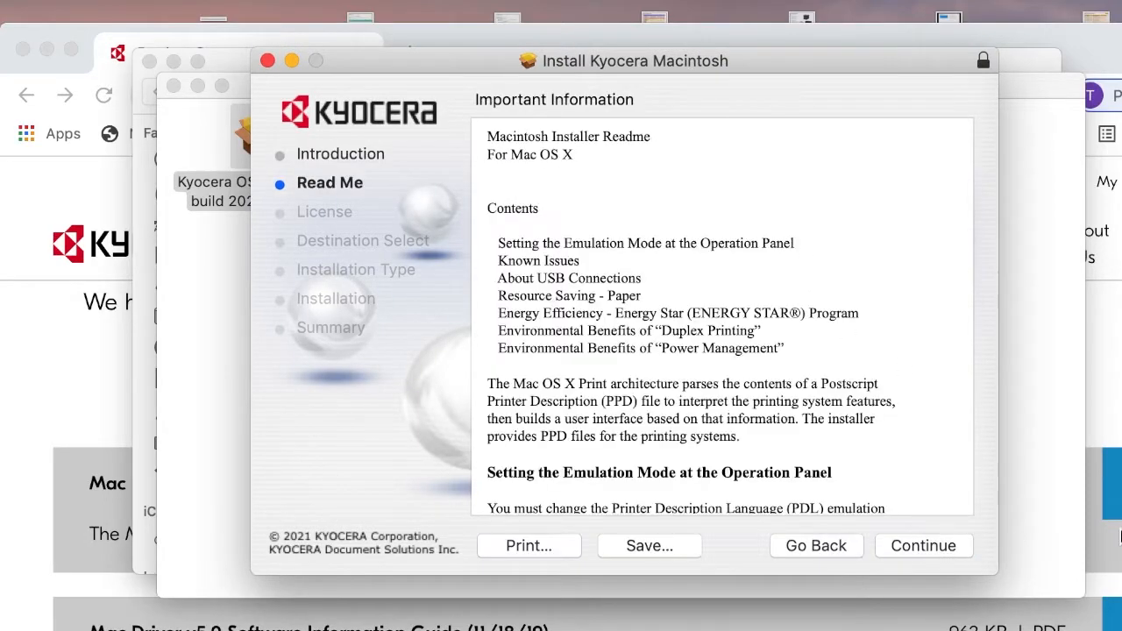
{"action": "left_click", "coordinate": [924, 546]}
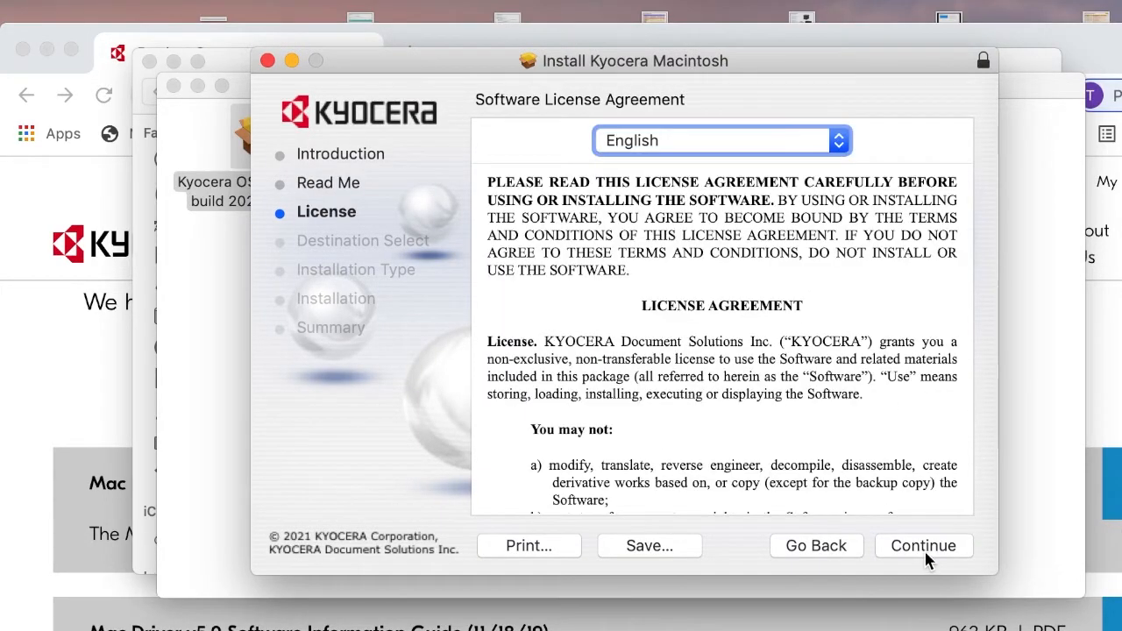
{"action": "left_click", "coordinate": [923, 546]}
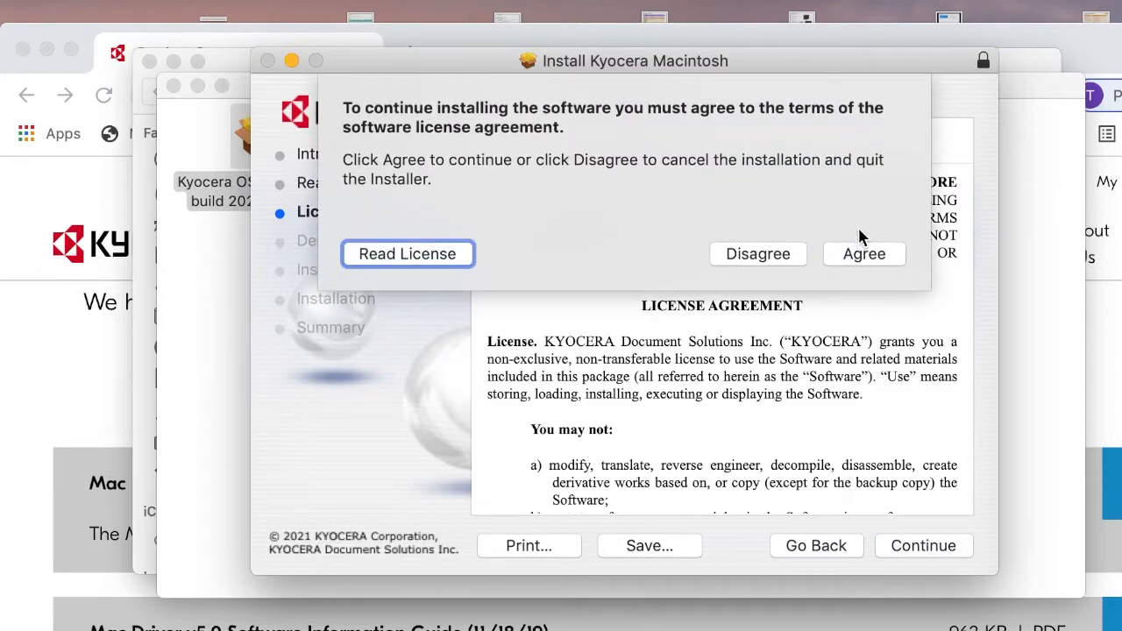
{"action": "left_click", "coordinate": [864, 253]}
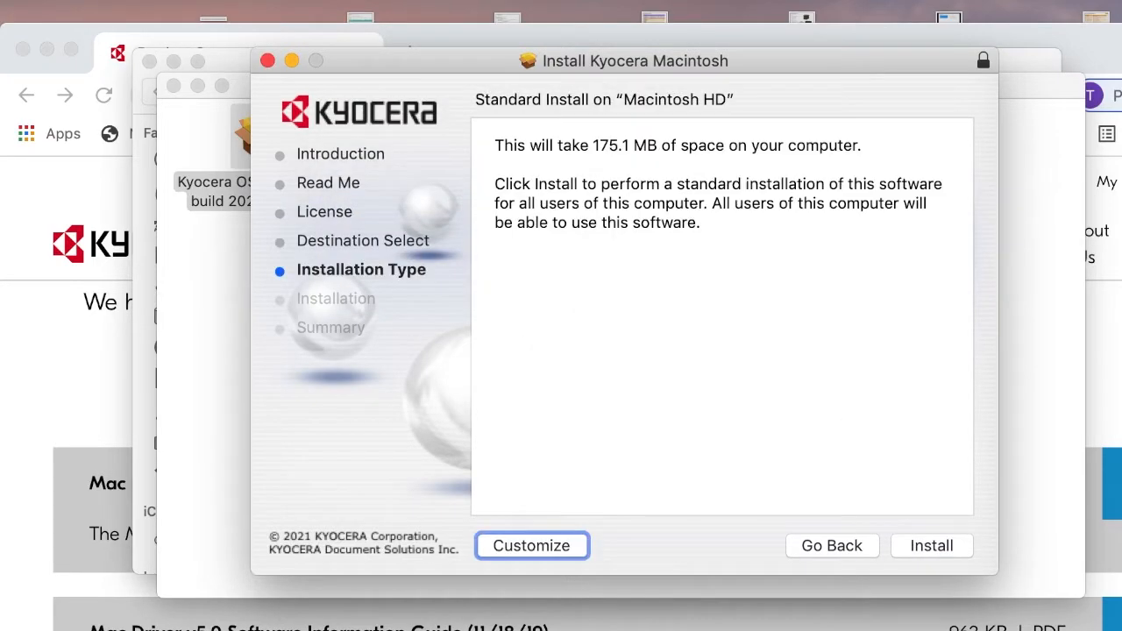
{"action": "left_click", "coordinate": [932, 545]}
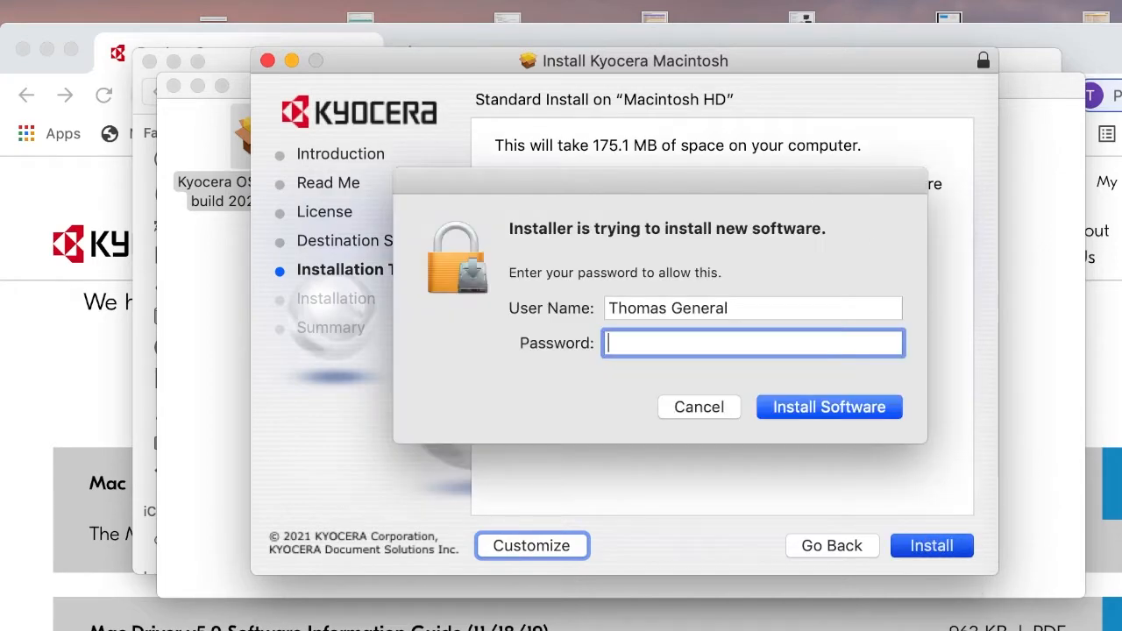
Authorize with the admin password, finish installing, and move the installer to Trash.
{"action": "type", "text": "••••••"}
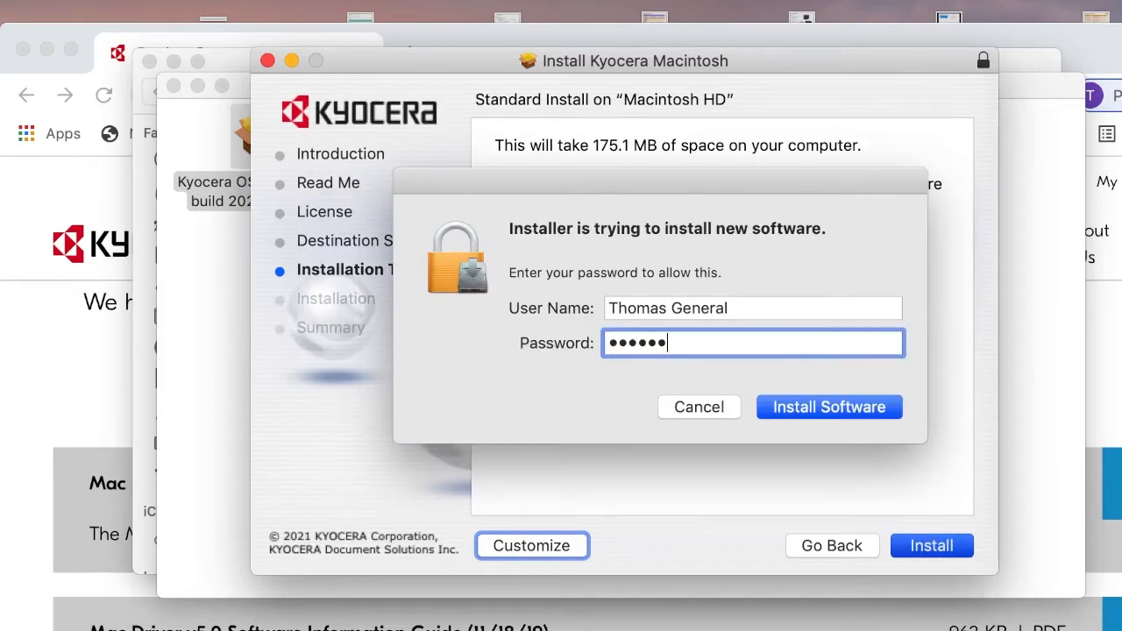
{"action": "left_click", "coordinate": [829, 407]}
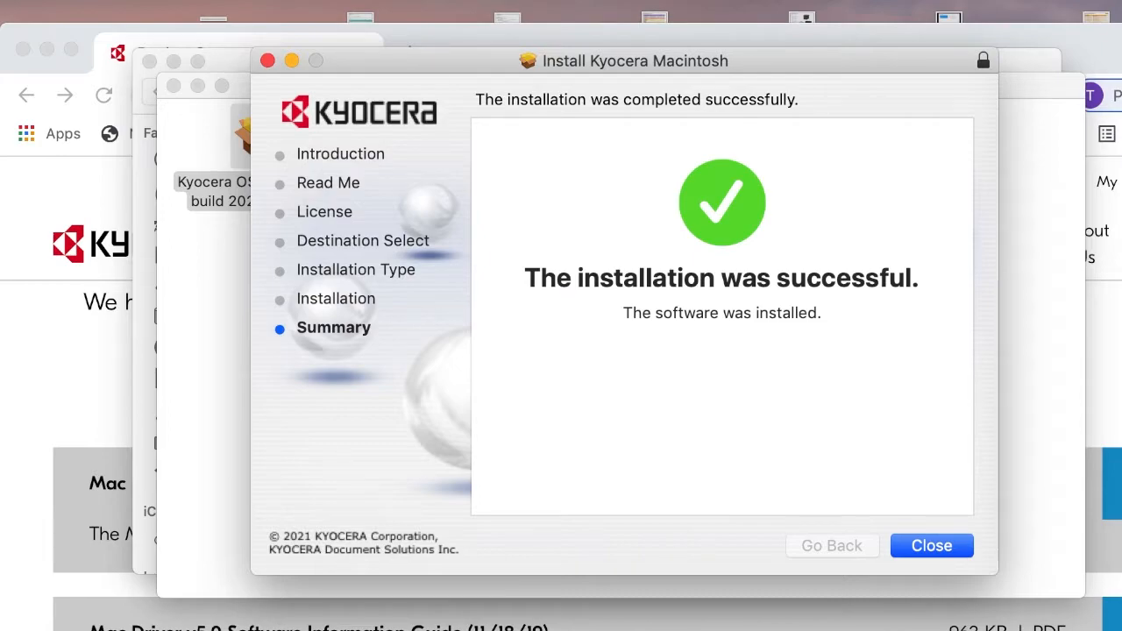
{"action": "left_click", "coordinate": [931, 546]}
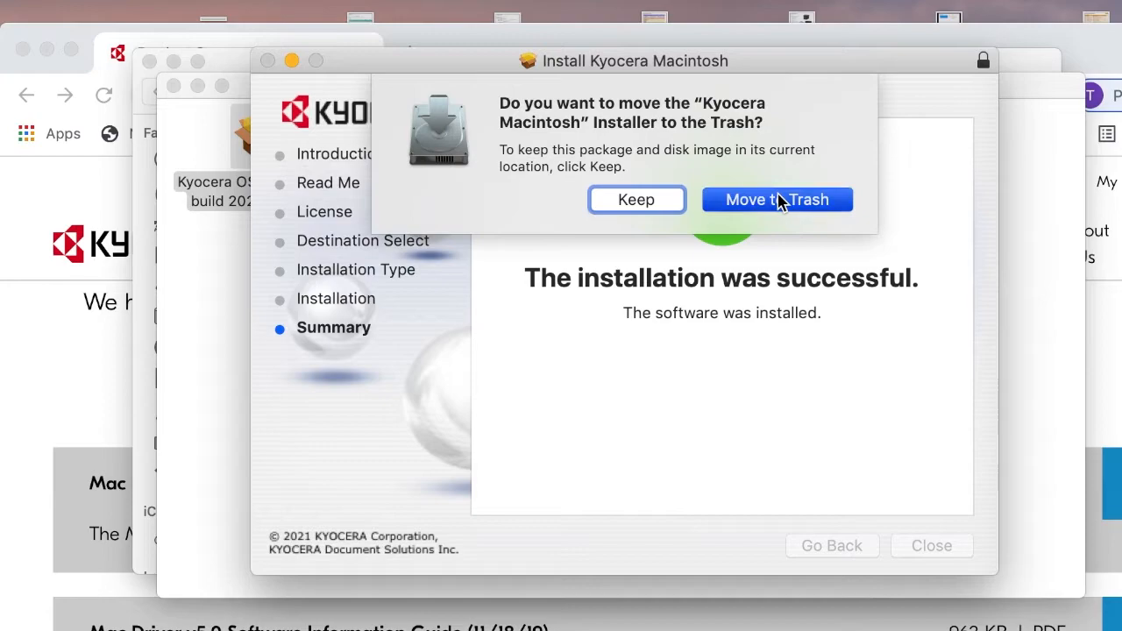
{"action": "left_click", "coordinate": [777, 199]}
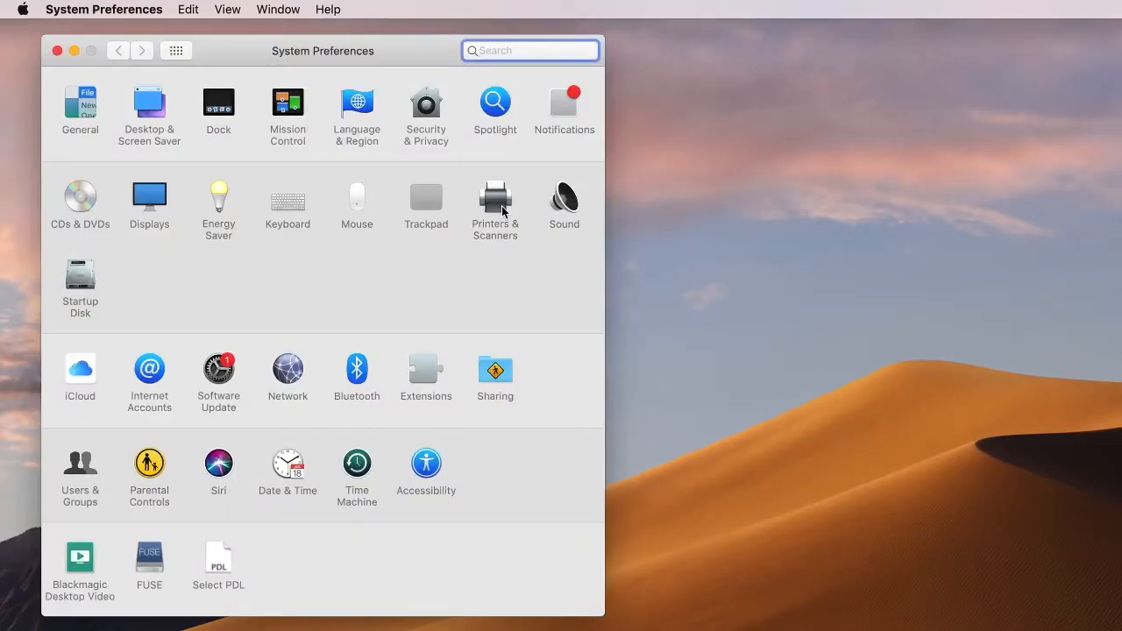
Open Printers & Scanners and bring up the Add printer window.
{"action": "left_click", "coordinate": [495, 197]}
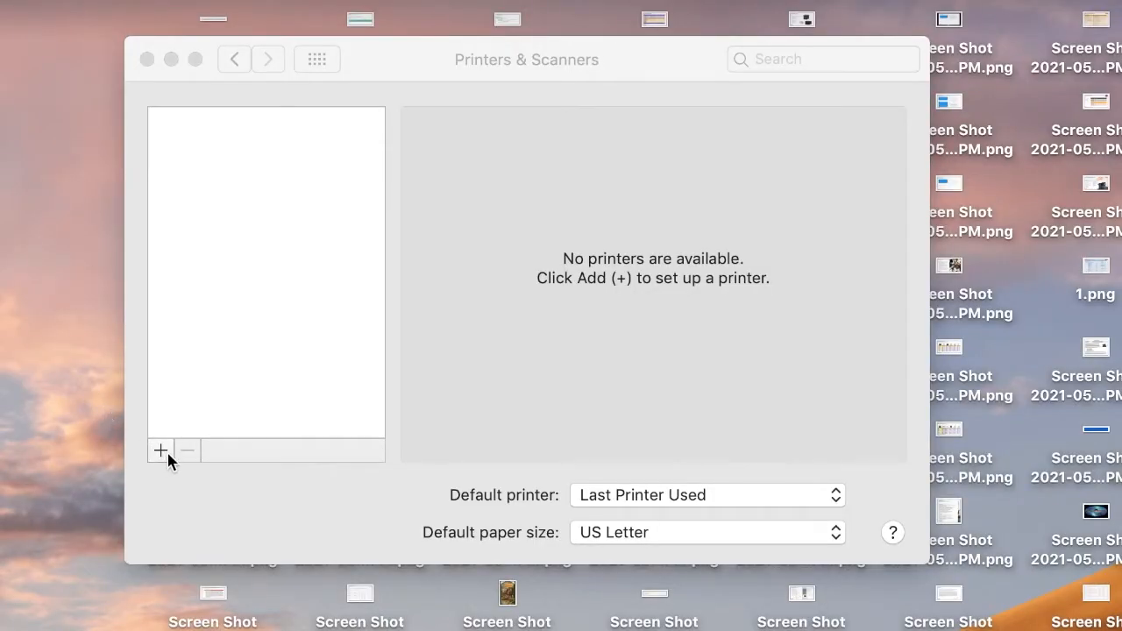
{"action": "left_click", "coordinate": [161, 451]}
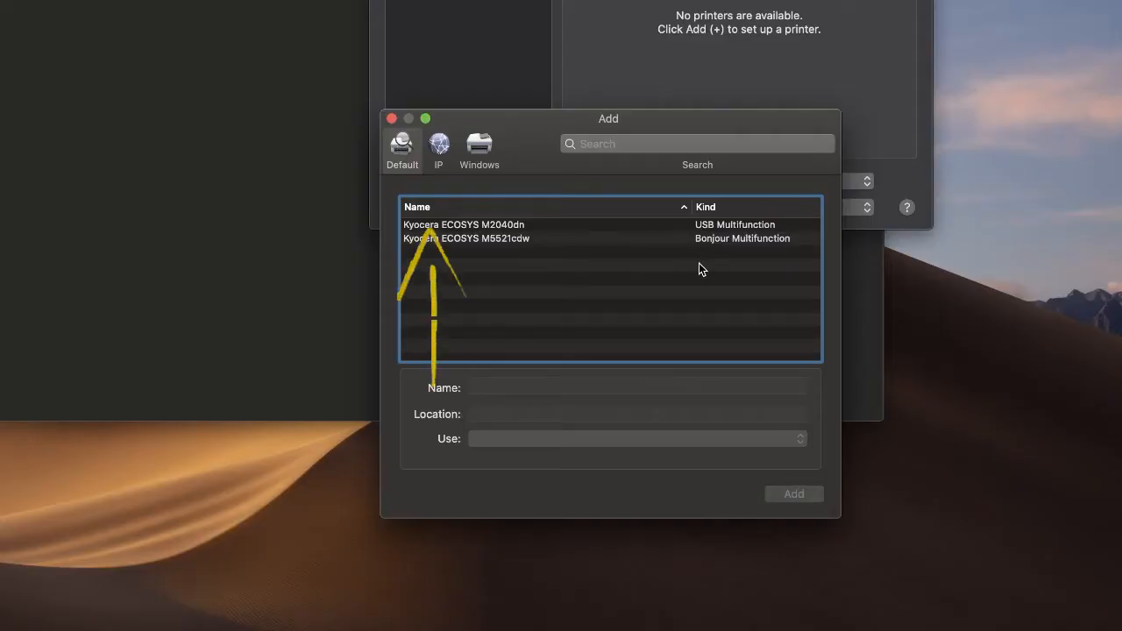
Add the USB ECOSYS M2040dn with location 'My Kyocera Printer' and the KPDL driver.
{"action": "left_click", "coordinate": [464, 224]}
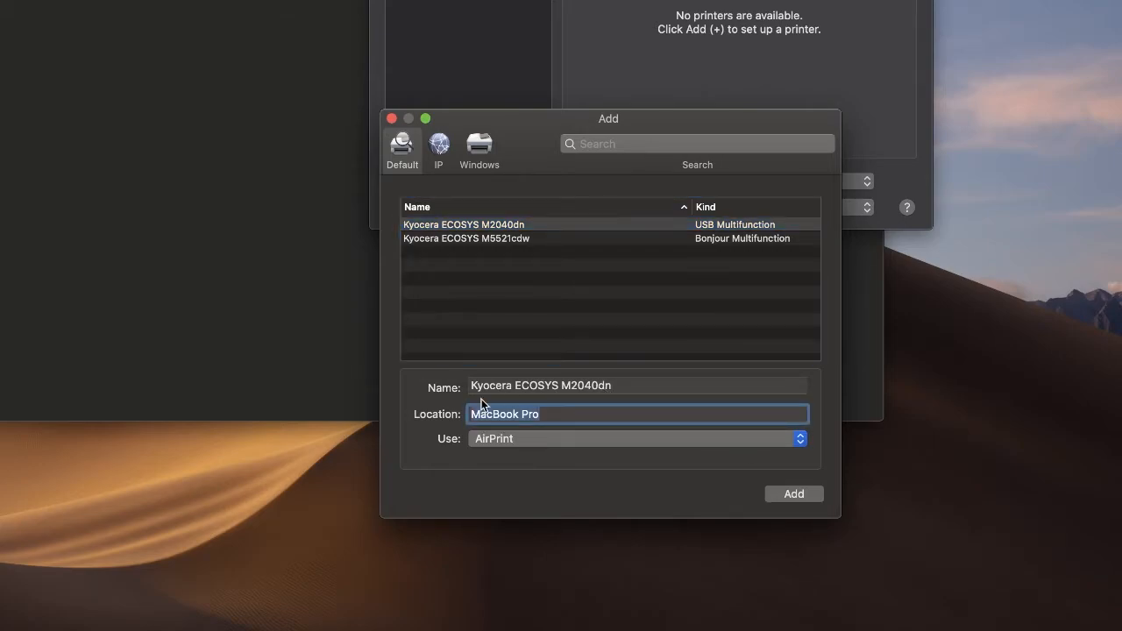
{"action": "type", "text": "My Kyocera Printer"}
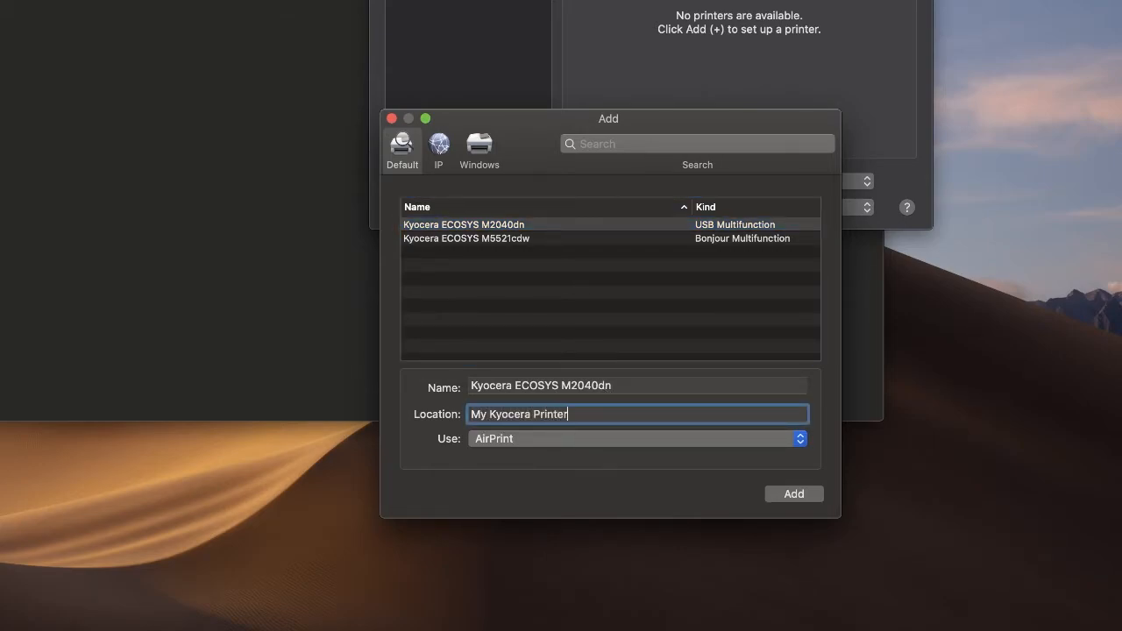
{"action": "left_click", "coordinate": [636, 438]}
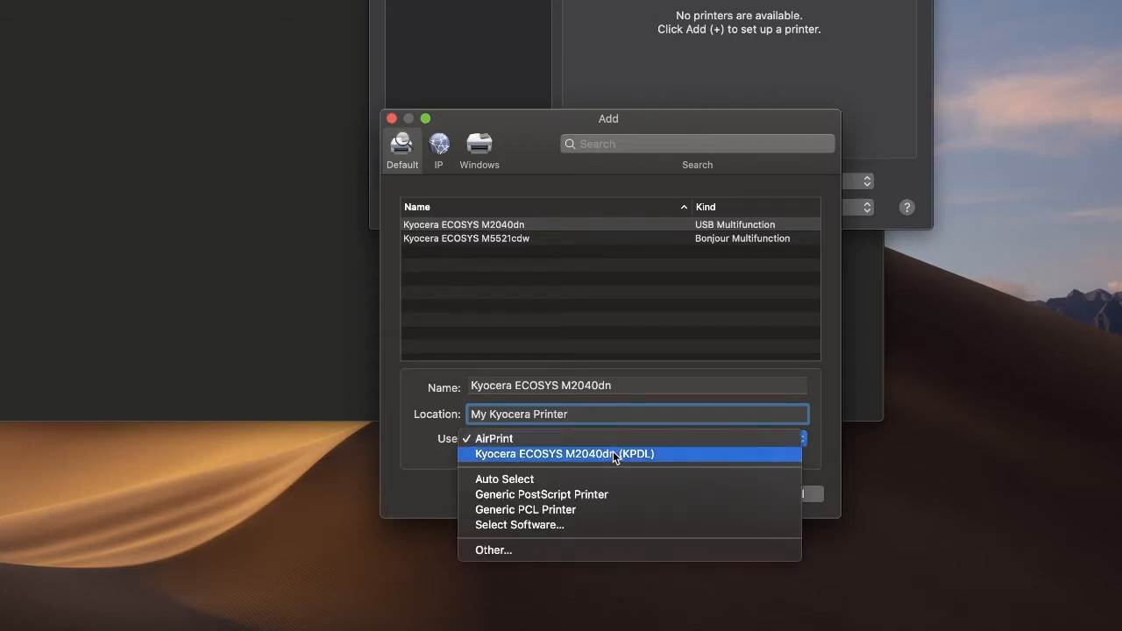
{"action": "left_click", "coordinate": [563, 455]}
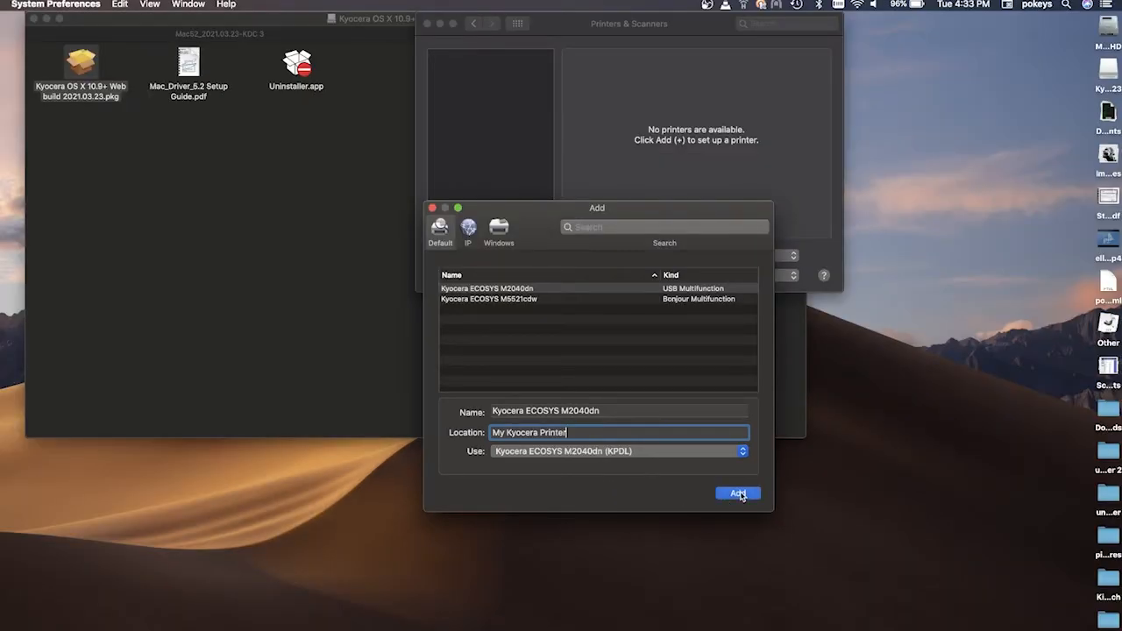
{"action": "left_click", "coordinate": [737, 493]}
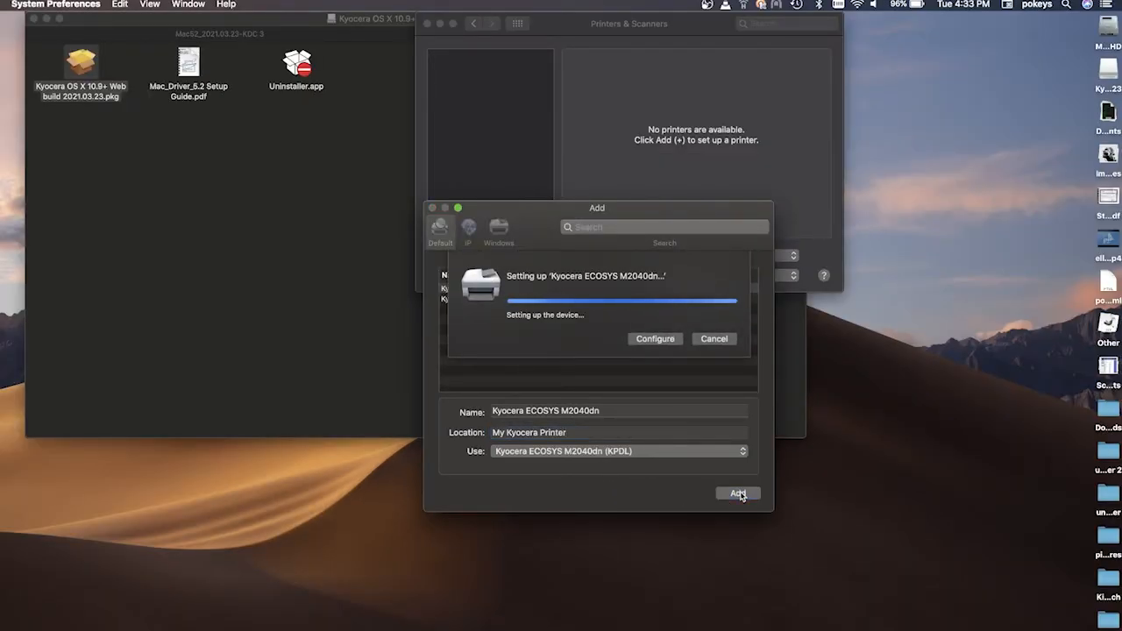
Select the newly added Kyocera ECOSYS M2040dn and set it as the default printer.
{"action": "left_click", "coordinate": [737, 494]}
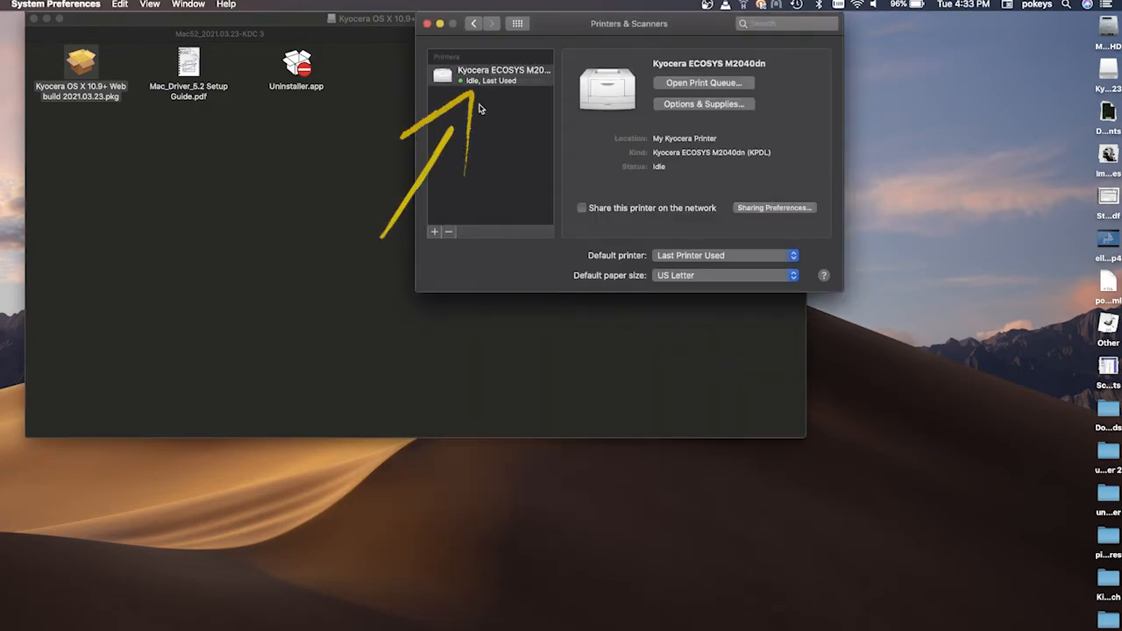
{"action": "left_click", "coordinate": [491, 74]}
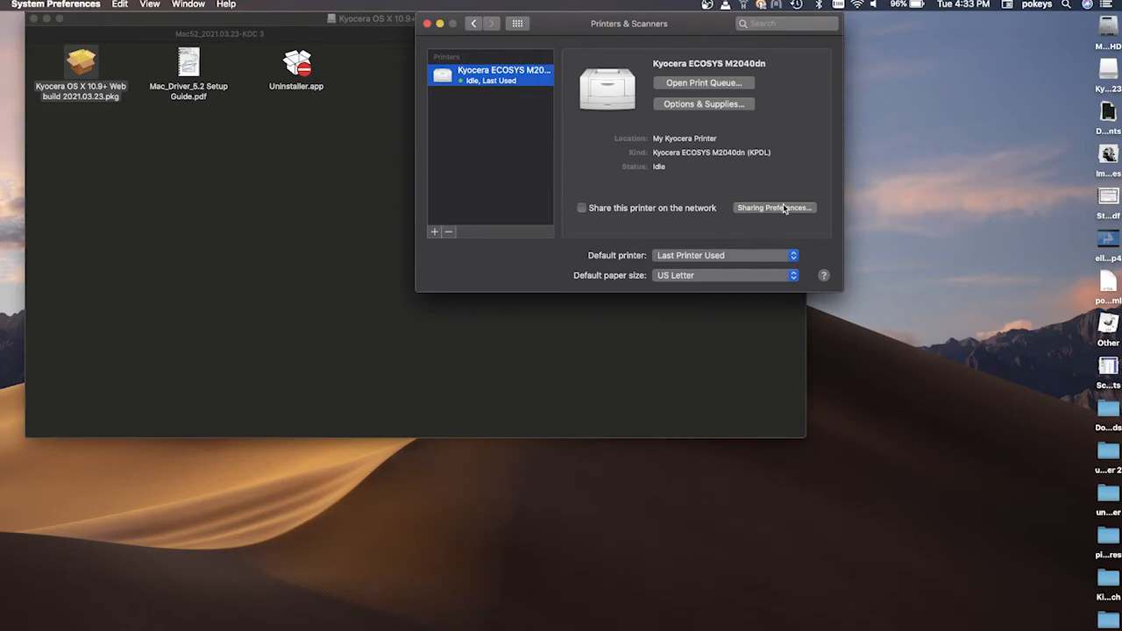
{"action": "mouse_move", "coordinate": [678, 190]}
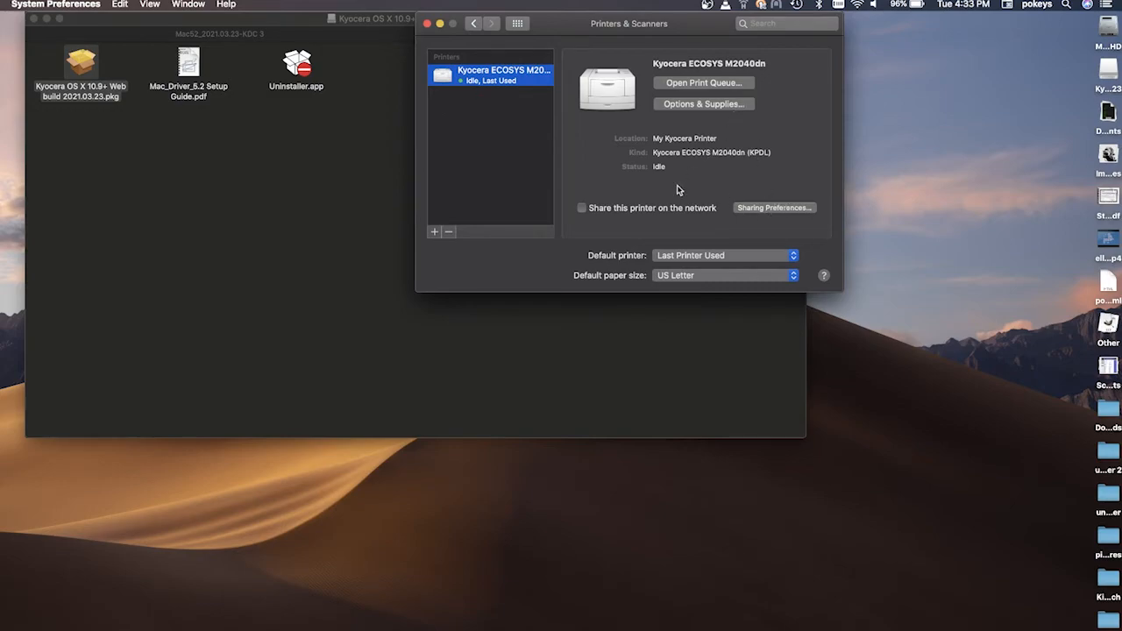
{"action": "left_click", "coordinate": [722, 255]}
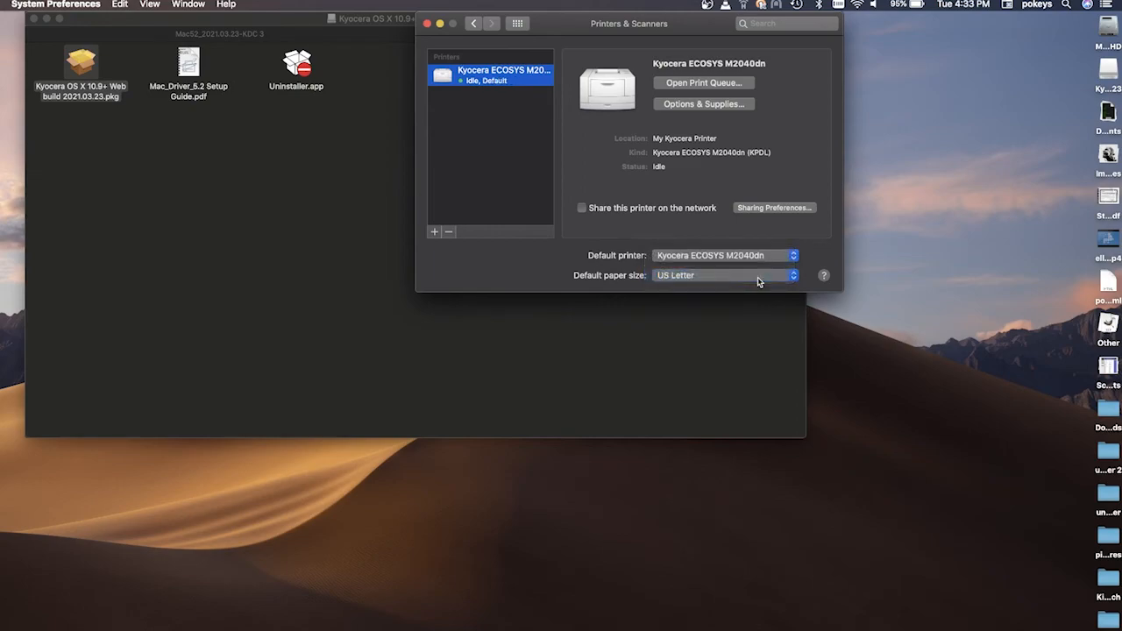
Open the Default paper size menu to keep US Letter selected.
{"action": "left_click", "coordinate": [724, 275]}
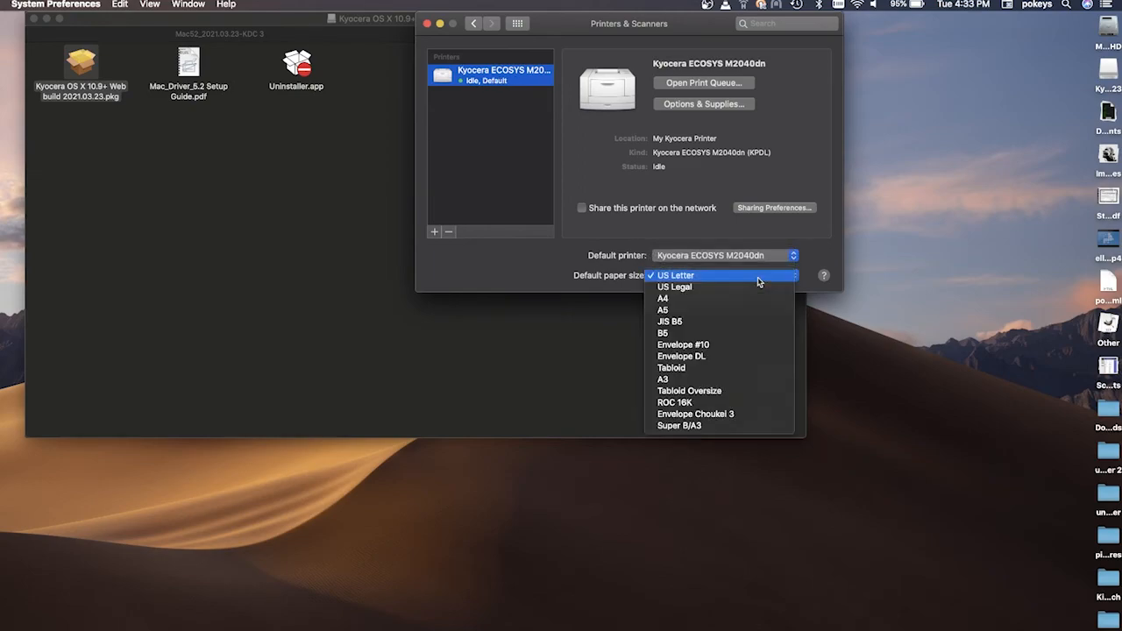
{"action": "mouse_move", "coordinate": [725, 276]}
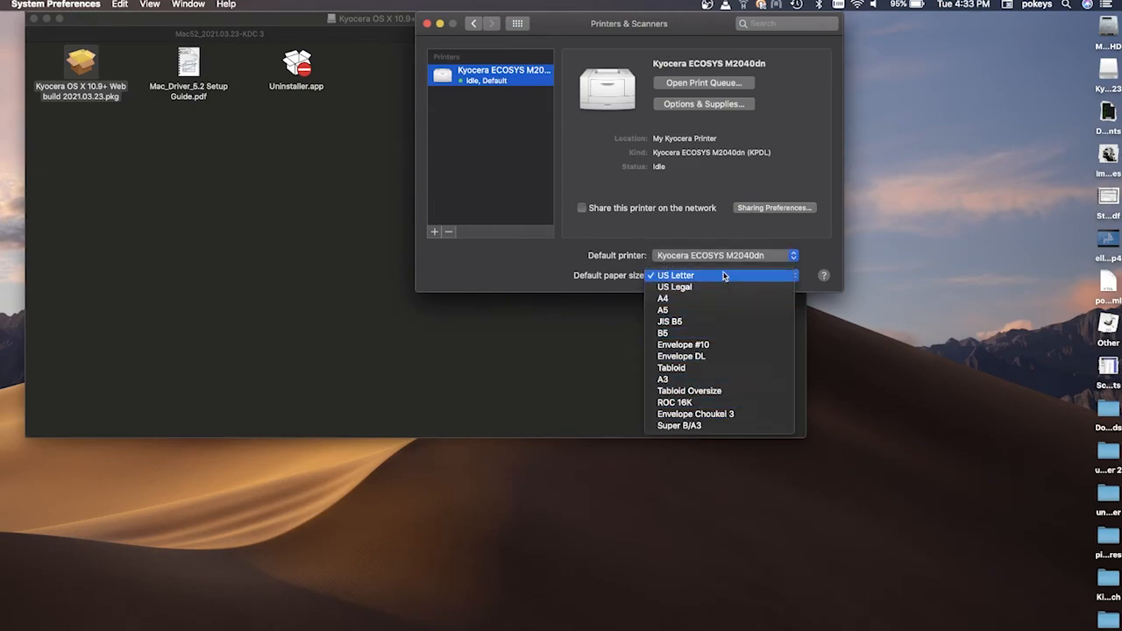